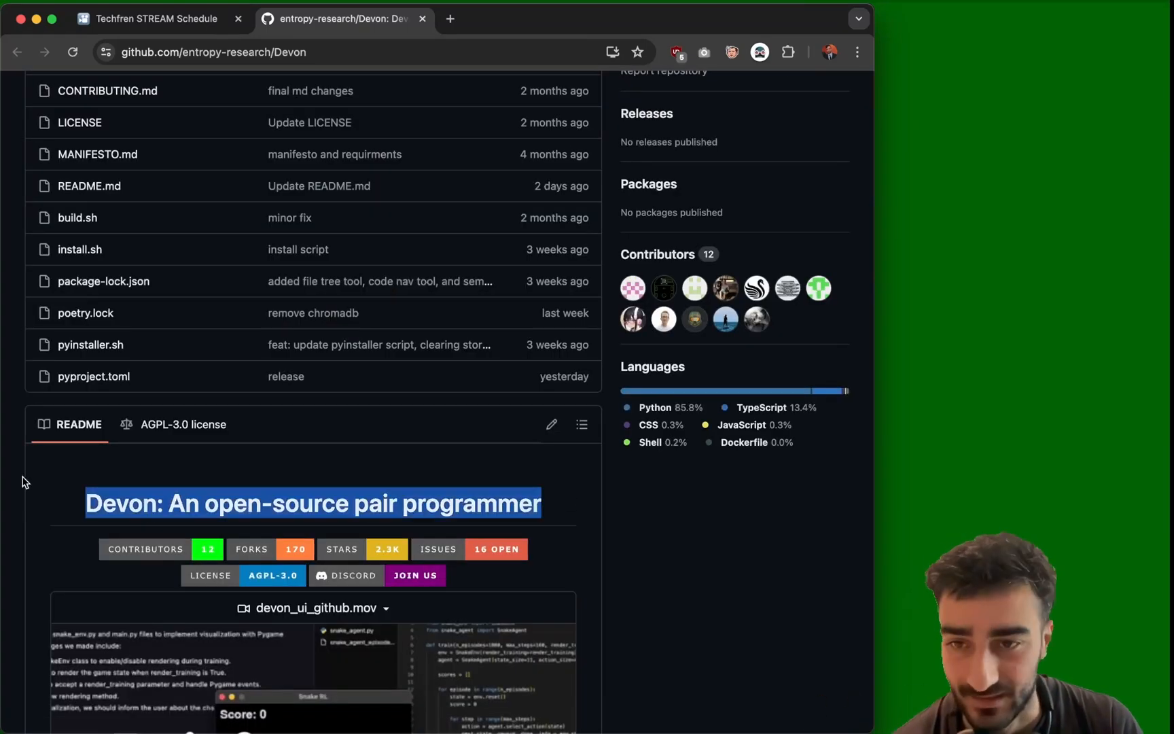
# Step: Review the Devon README, then start the Devon UI with npx devon-ui in Terminal
pyautogui.click(153, 503)
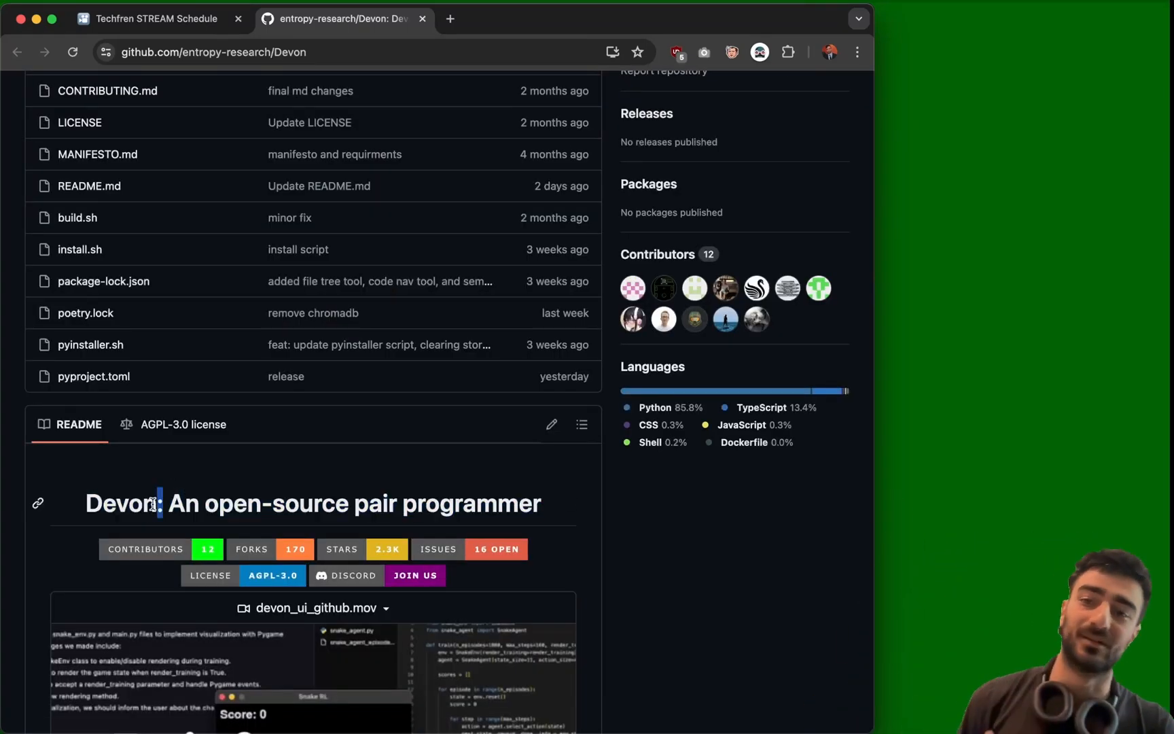
pyautogui.doubleClick(124, 503)
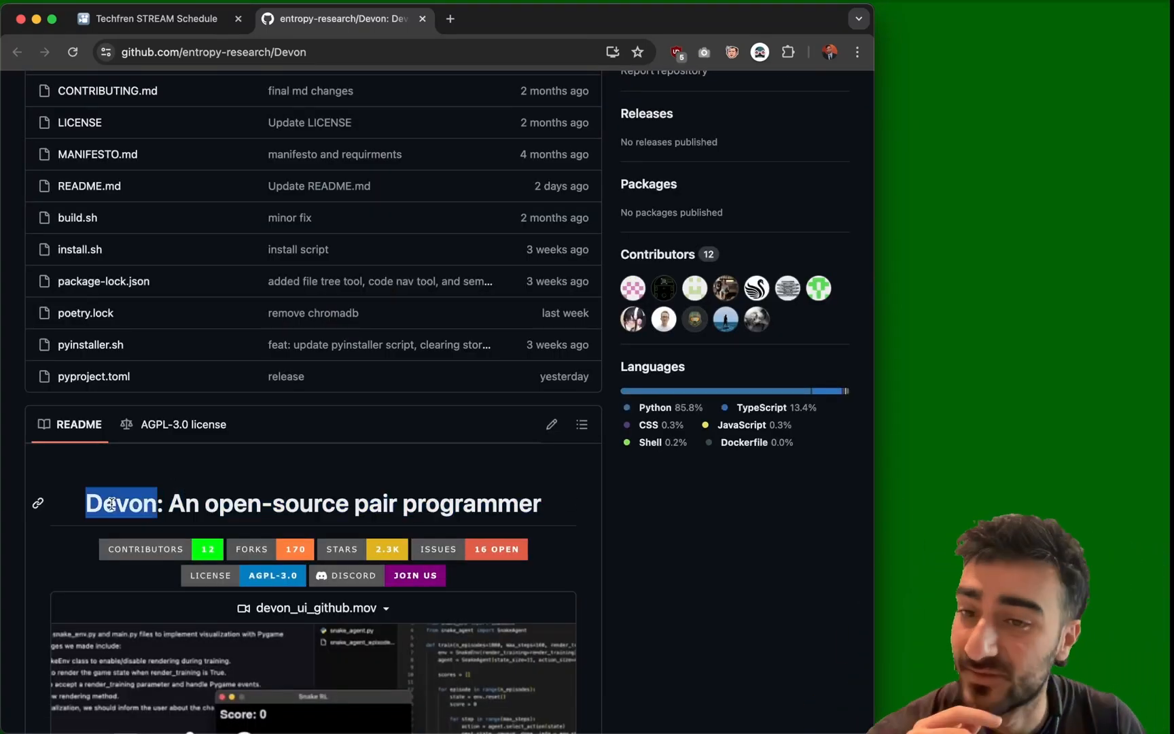
pyautogui.scroll(-3)
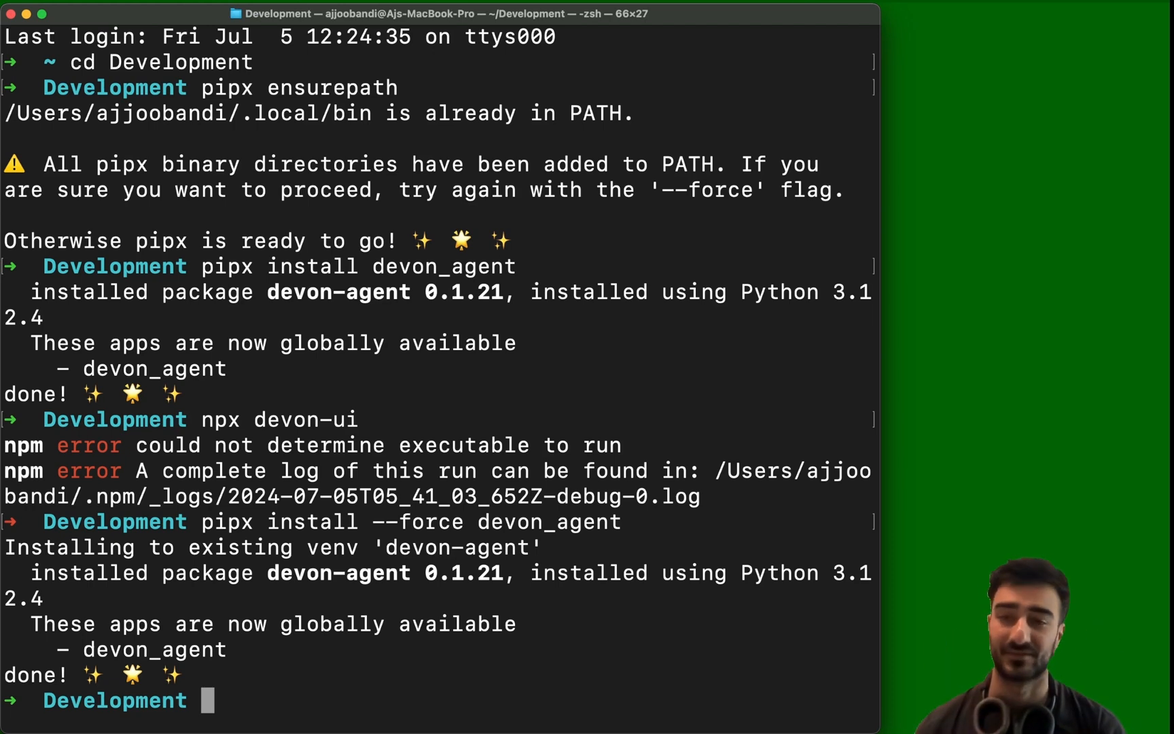
pyautogui.write('npx devon-ui')
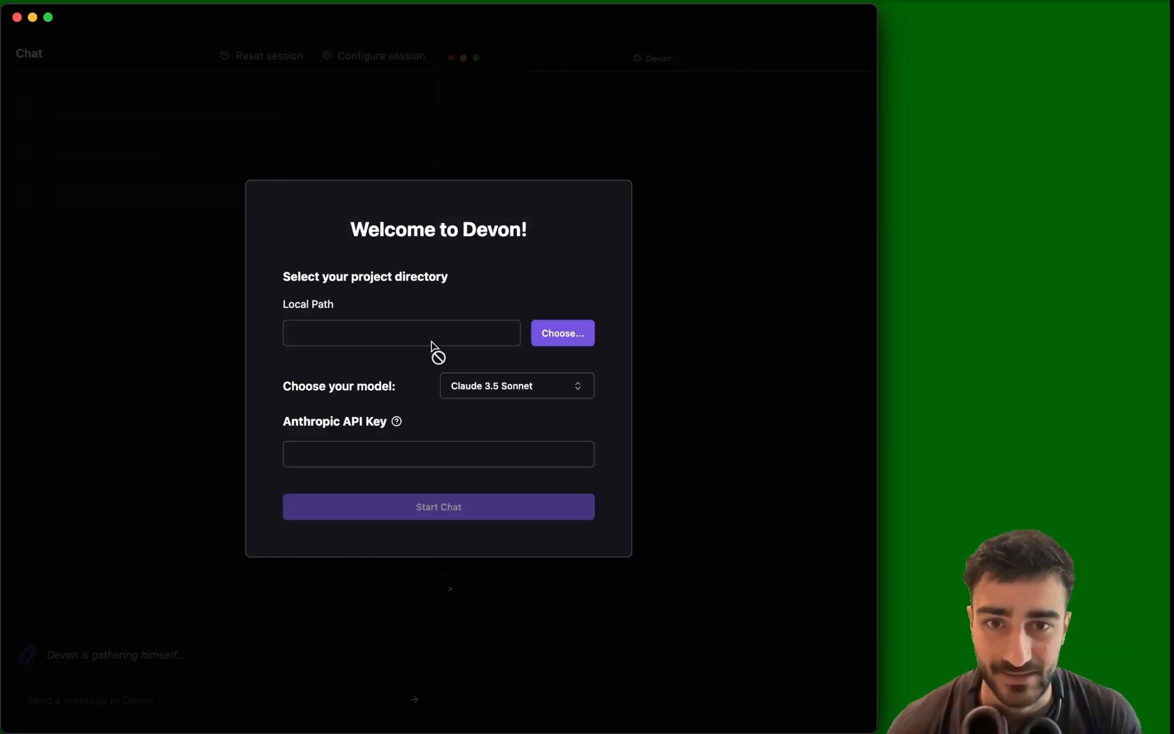
pyautogui.moveTo(481, 29)
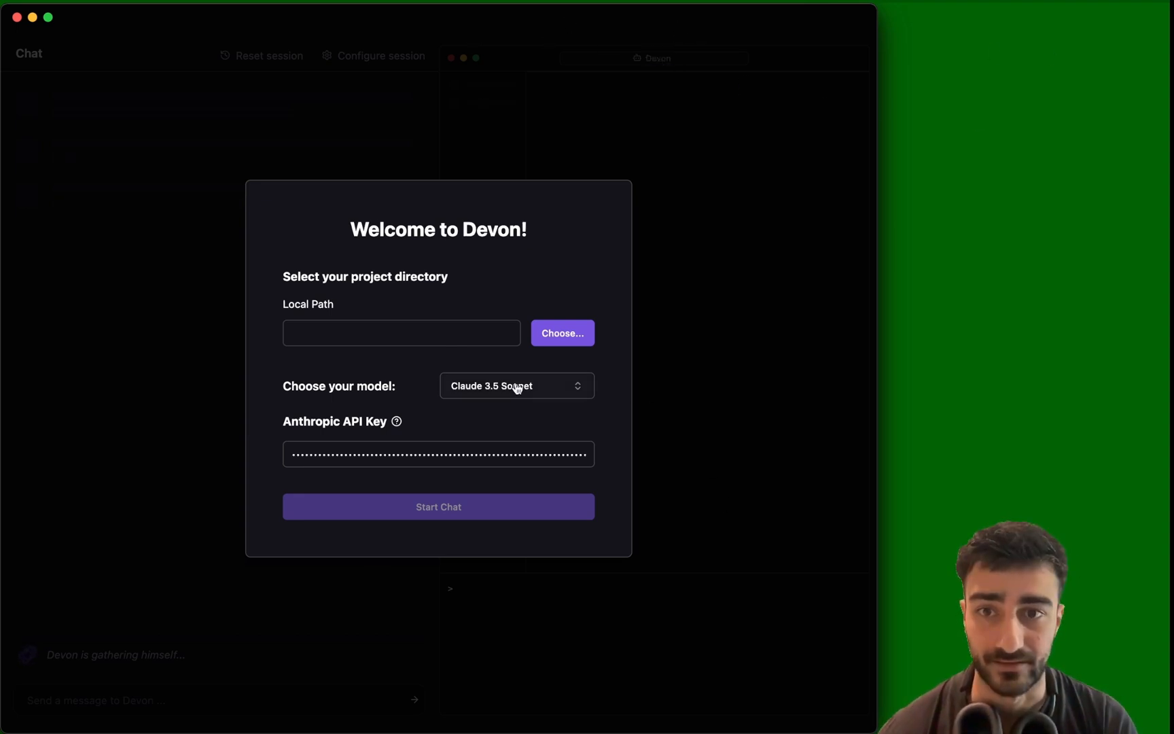
pyautogui.moveTo(451, 280)
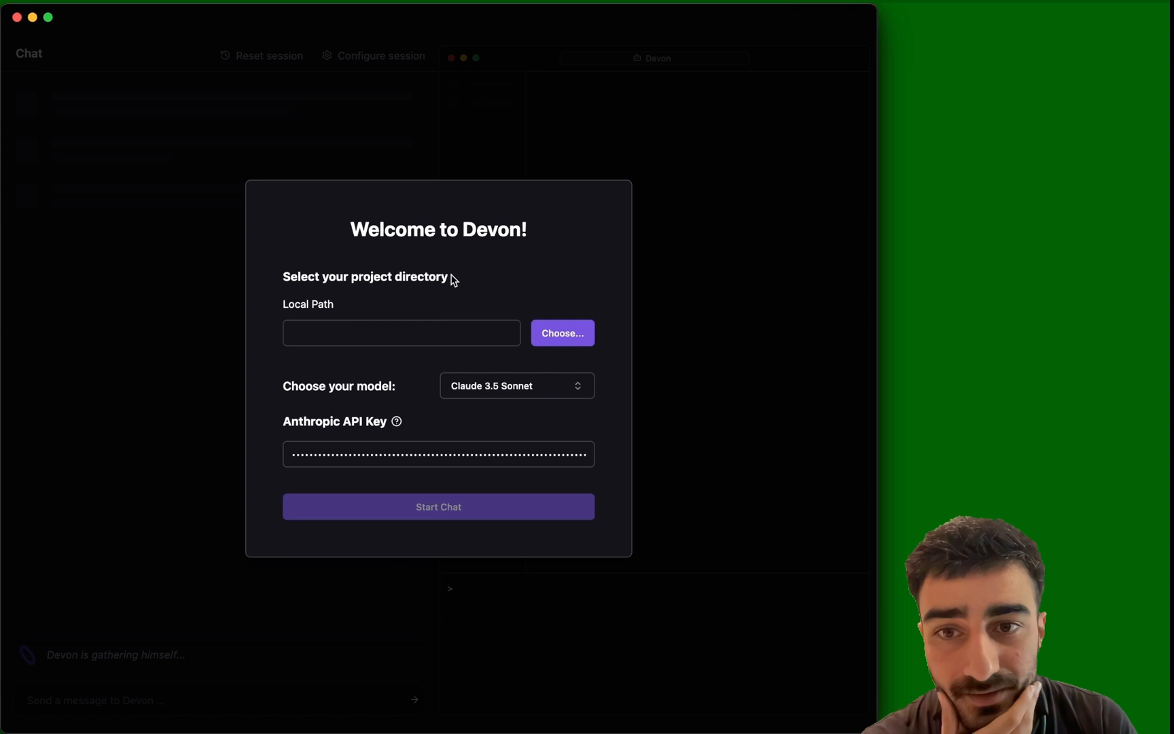
# Step: Create a new Devon-workspace folder and choose it as the project directory
pyautogui.doubleClick(421, 276)
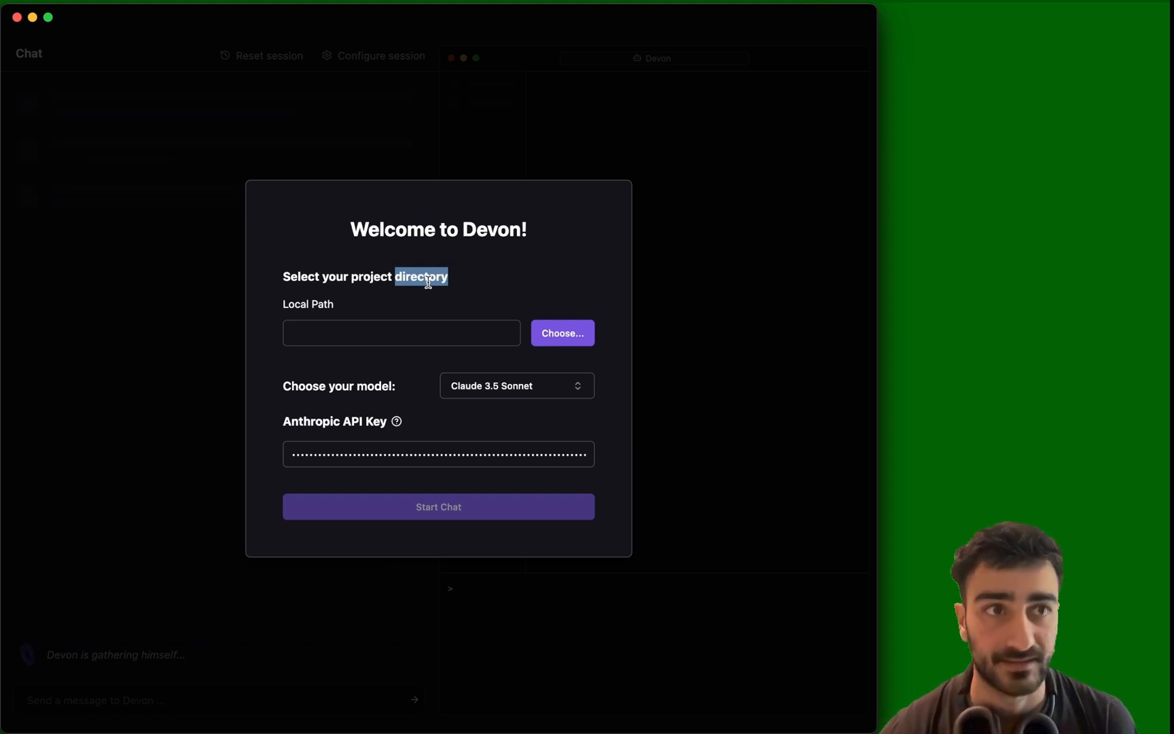
pyautogui.click(424, 421)
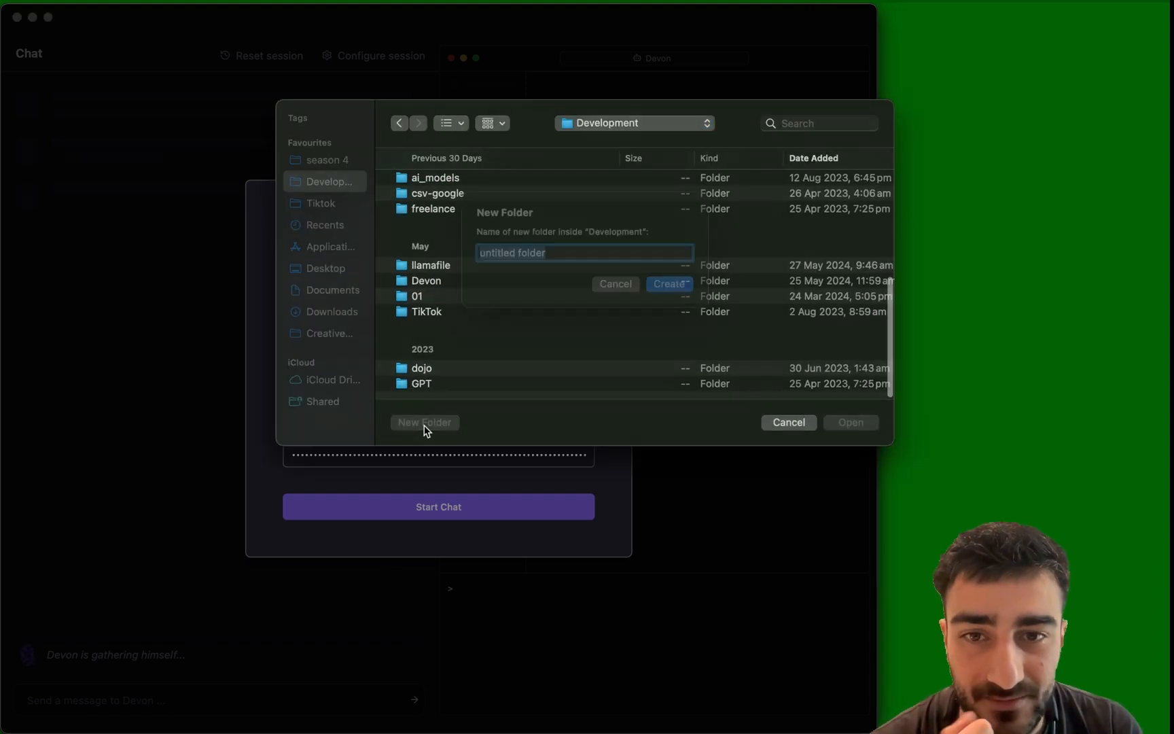
pyautogui.click(668, 283)
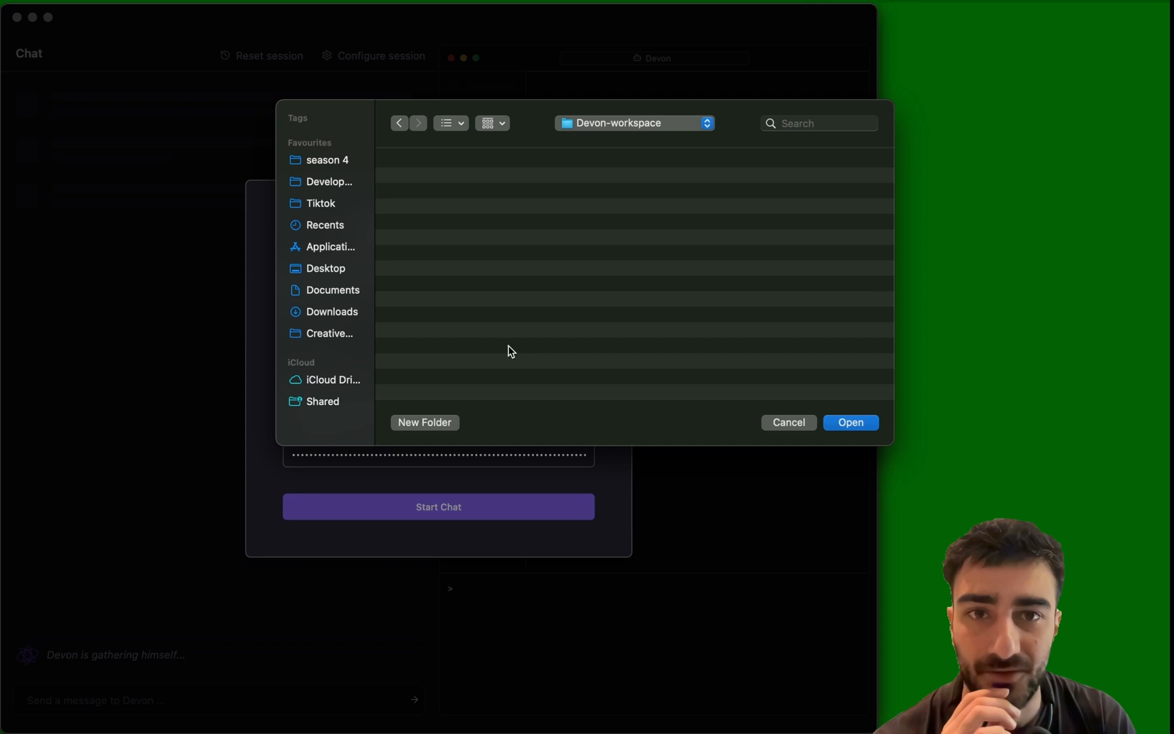
pyautogui.click(849, 423)
pyautogui.write('make a personalis')
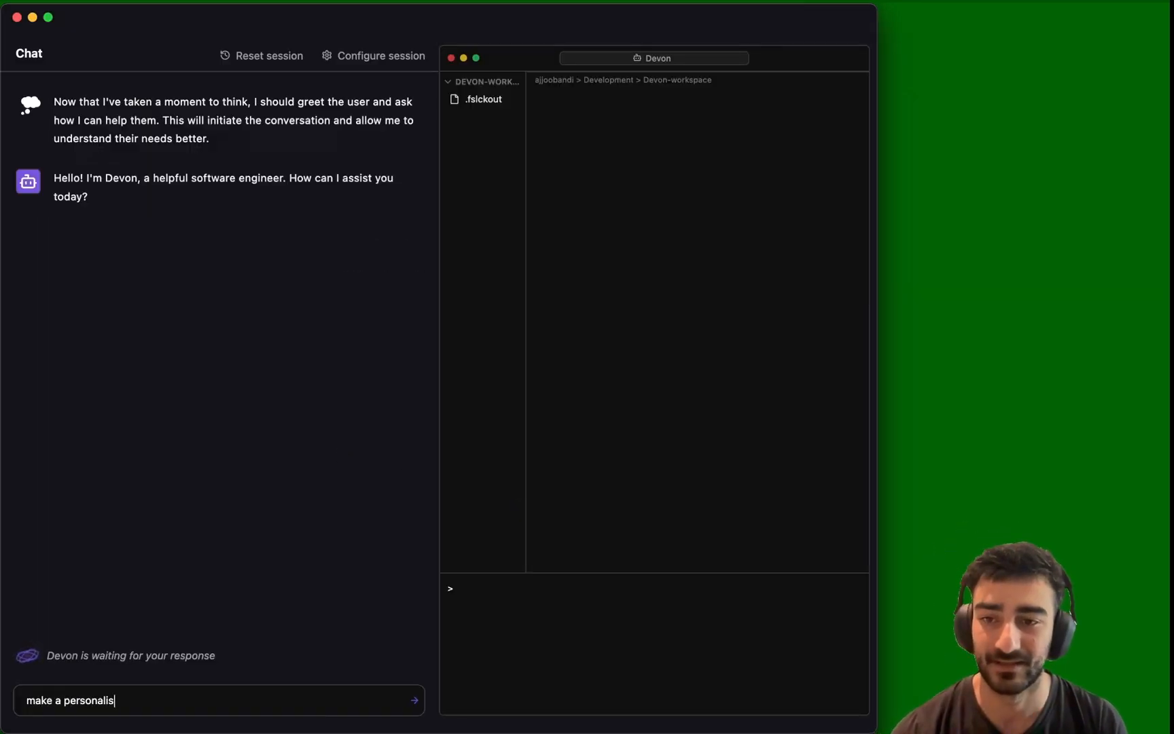
# Step: Send Devon a request for a Game of Life website with glowing neon live cells
pyautogui.write('ed website that runs the')
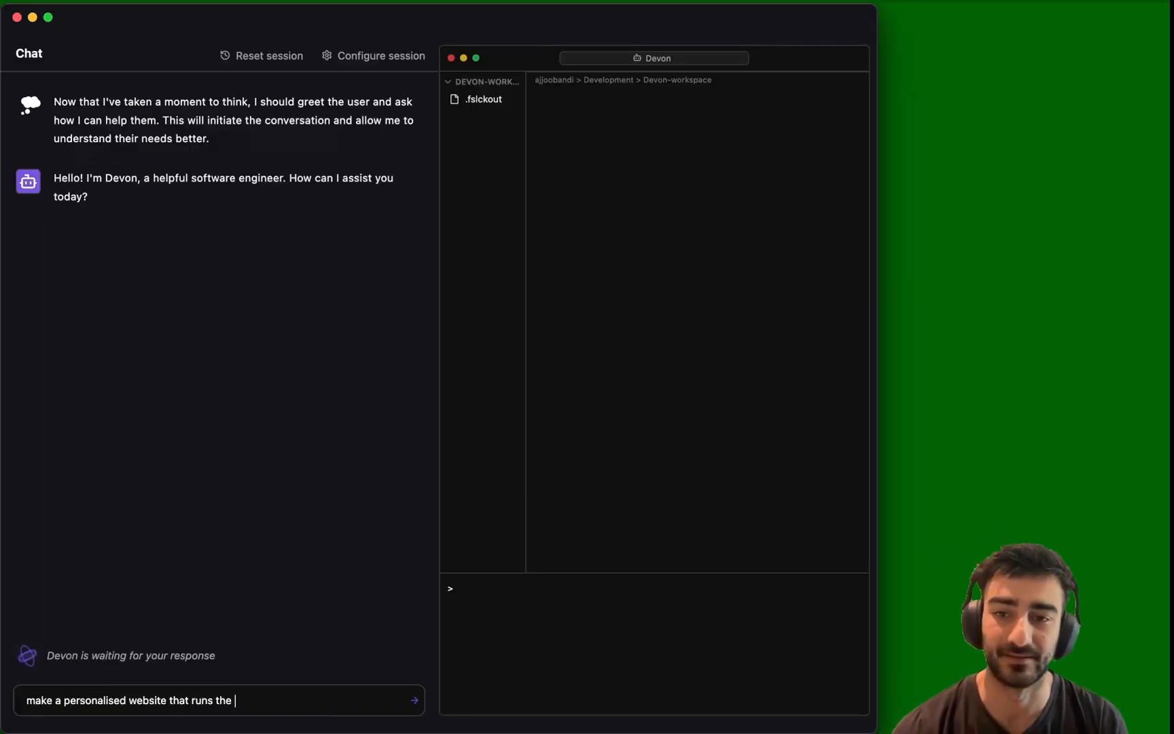
pyautogui.write('game of life. the colors')
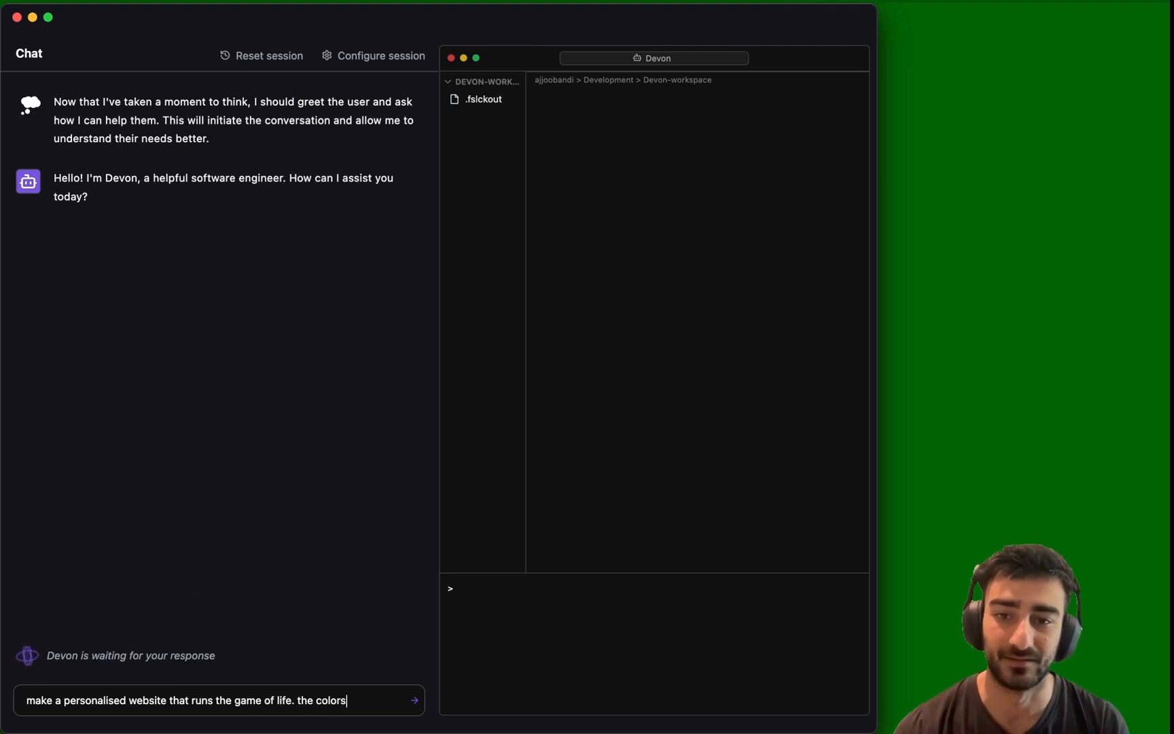
pyautogui.write('of the live cell')
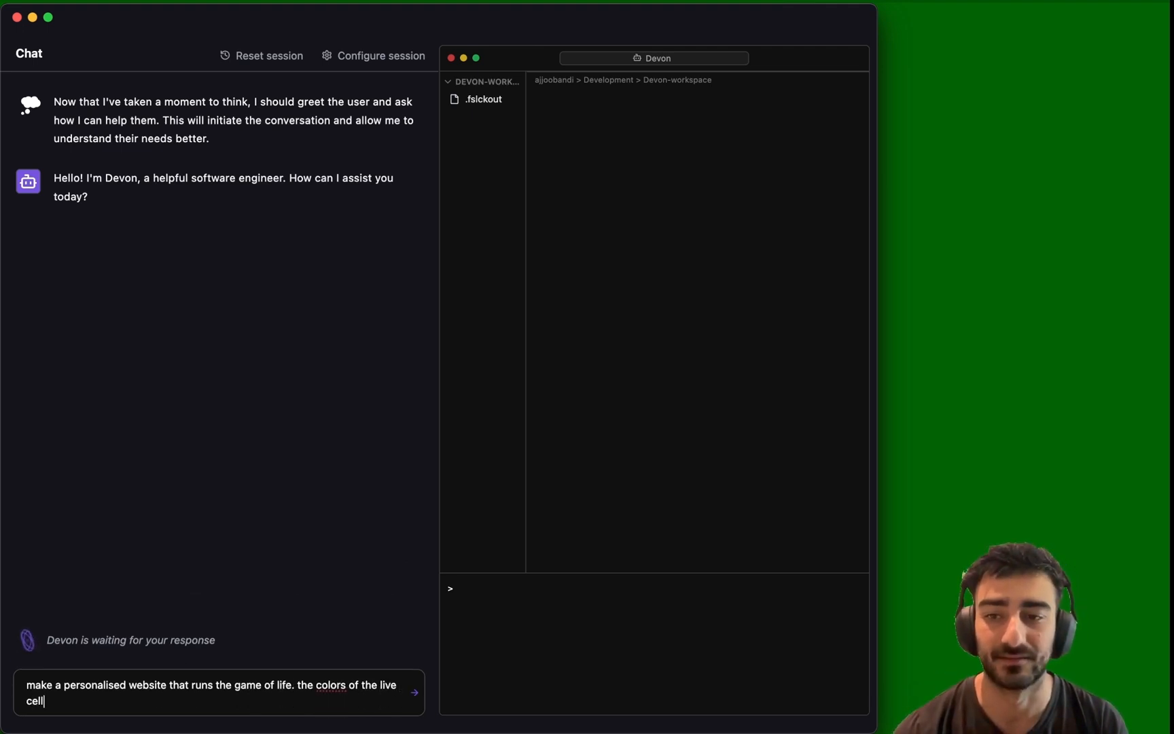
pyautogui.write('s should be')
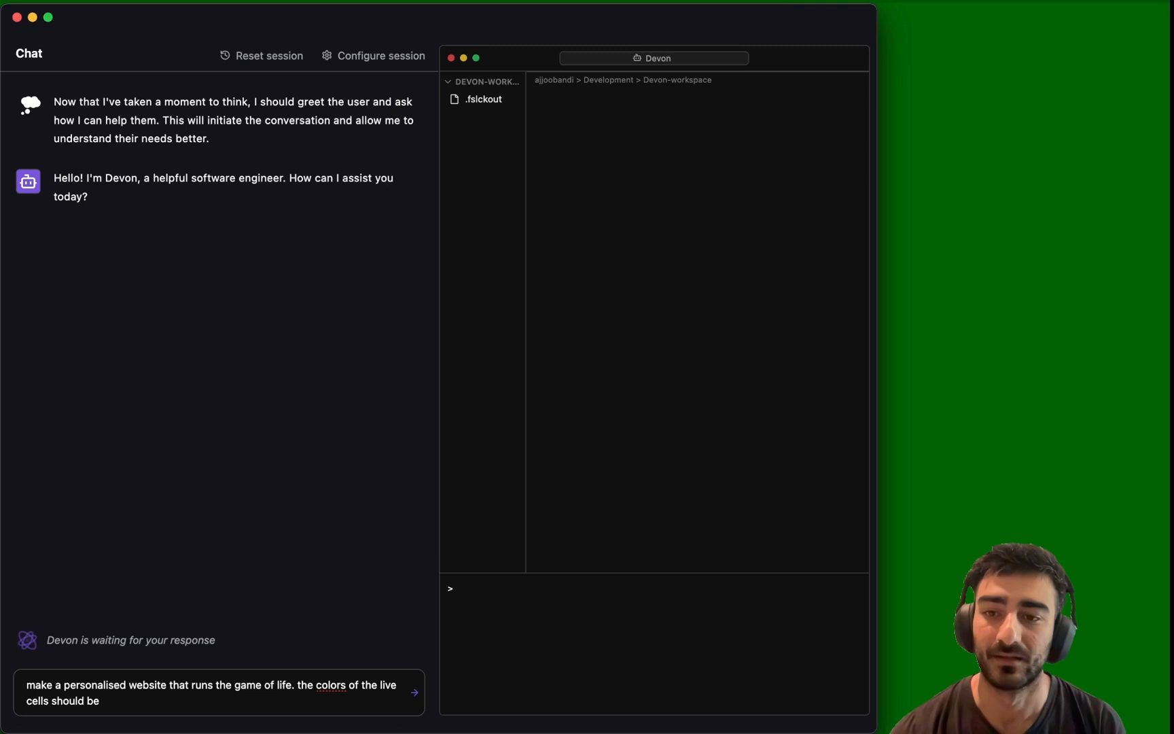
pyautogui.write('a glowing neon r')
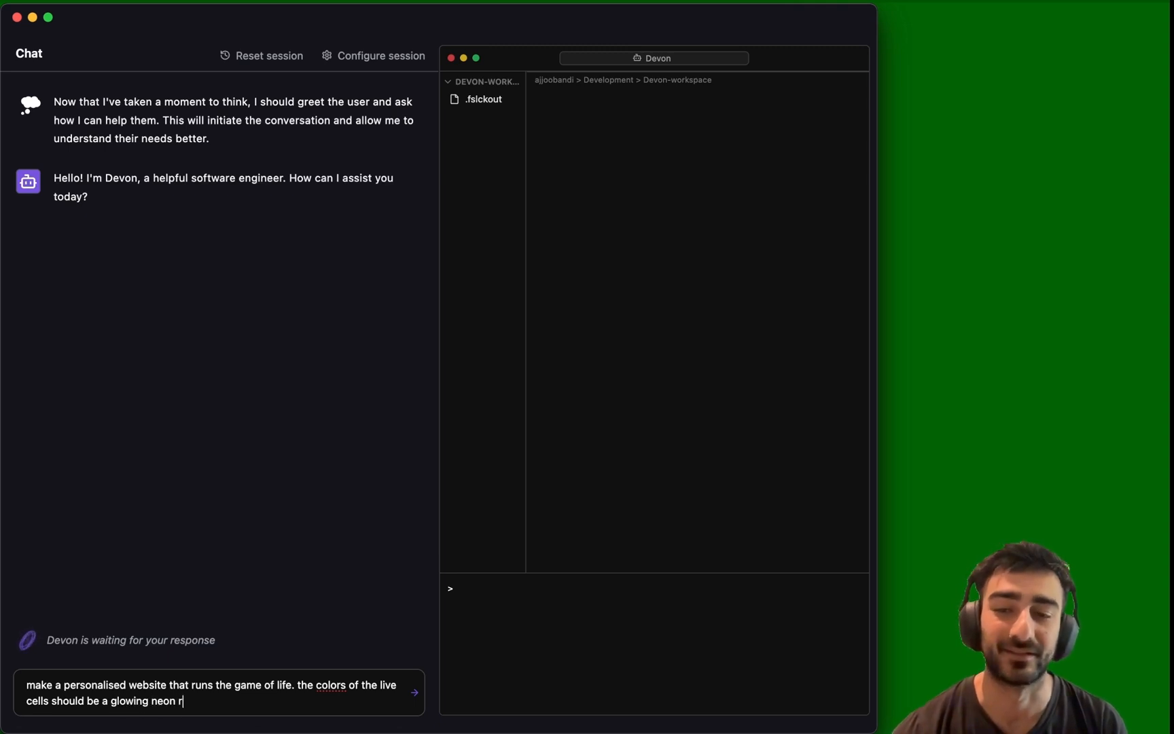
pyautogui.click(413, 692)
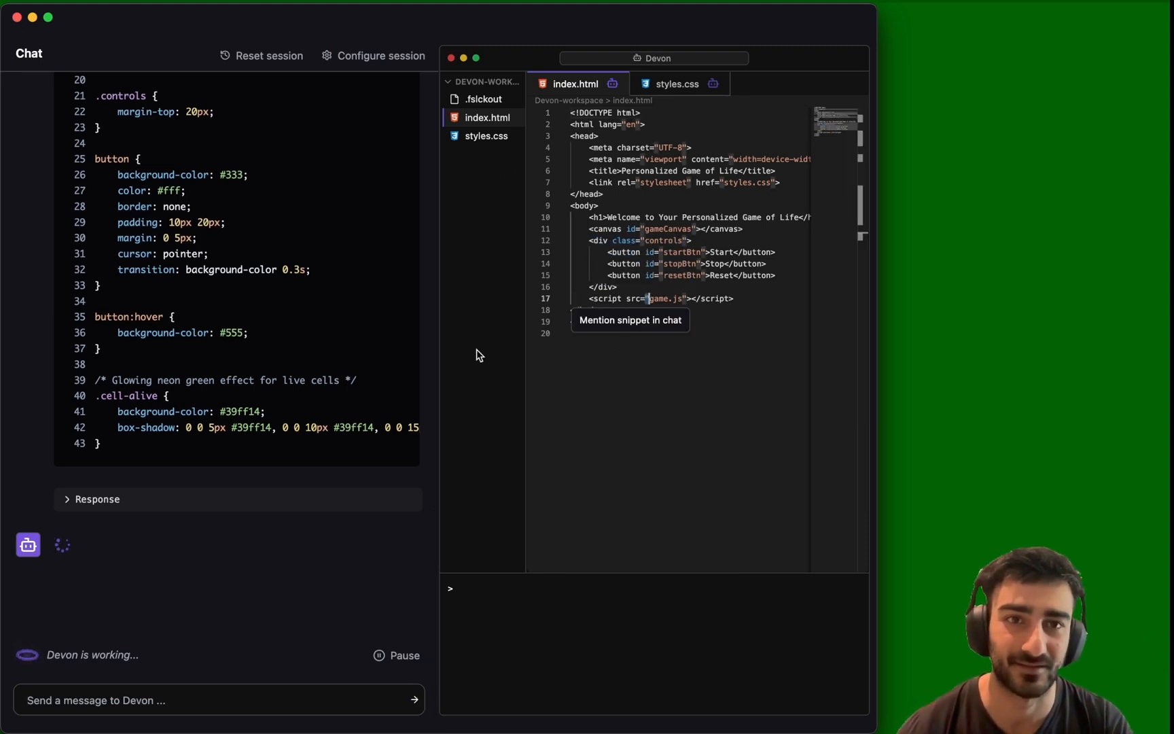
pyautogui.moveTo(937, 75)
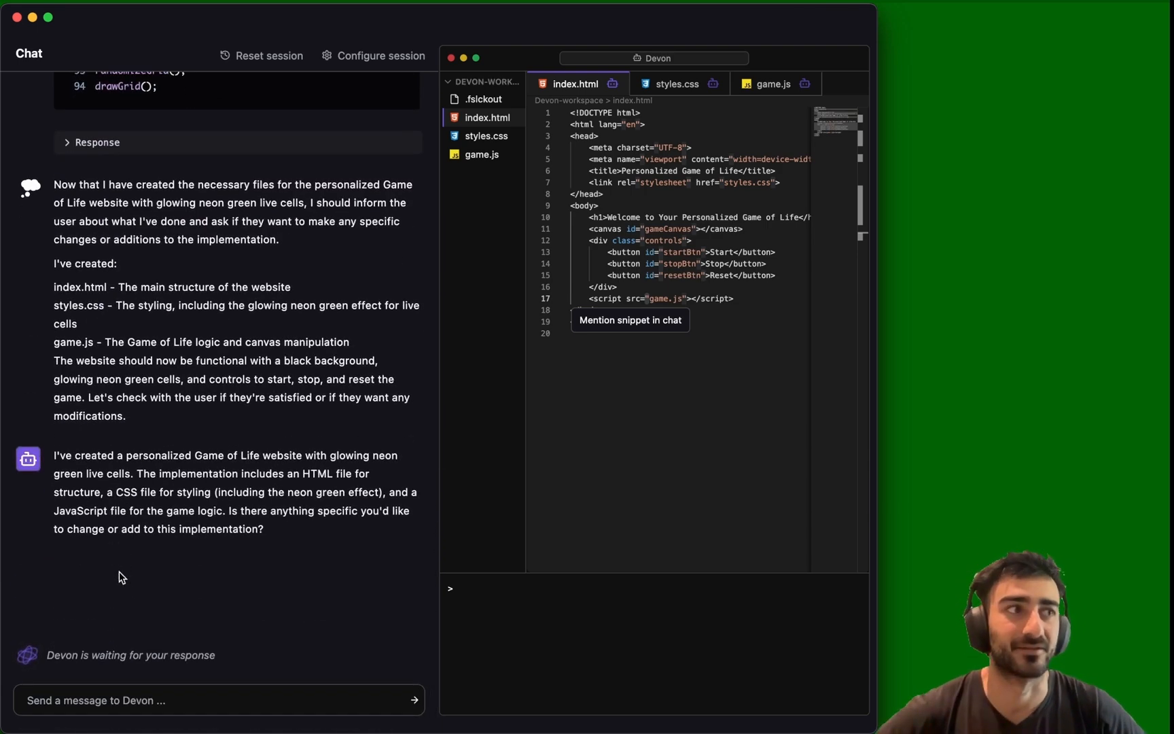
pyautogui.moveTo(234, 468)
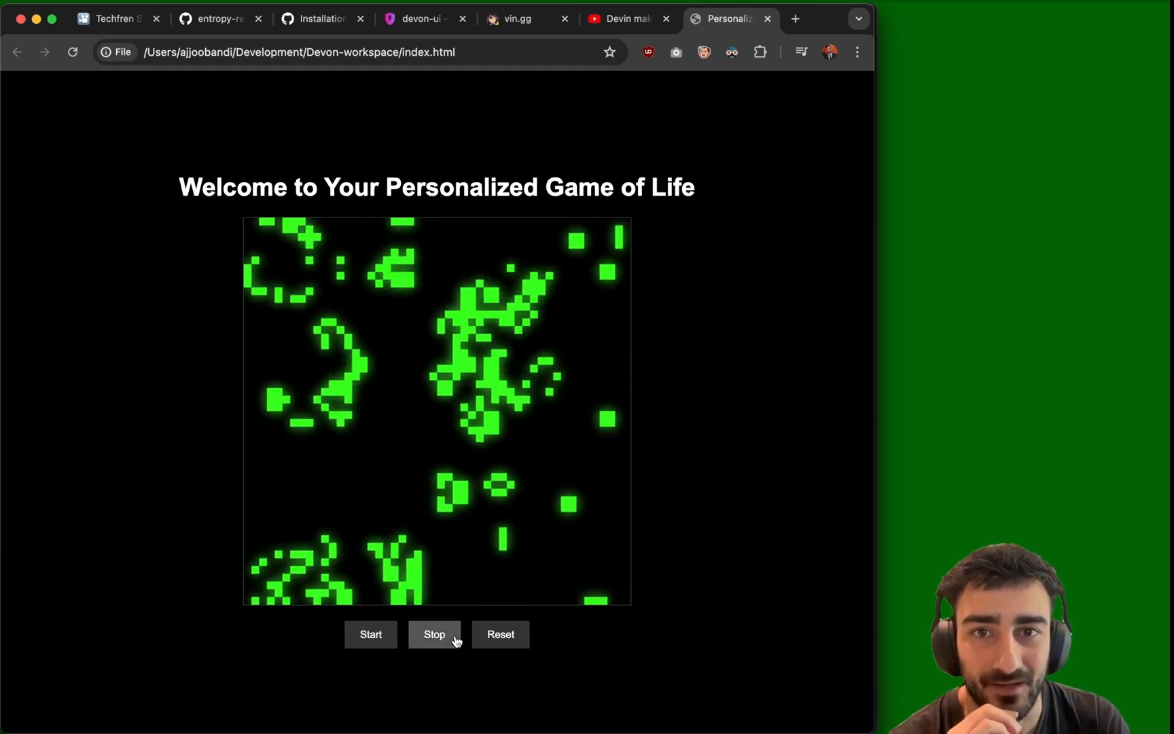
# Step: Stop the evolving neon green cell pattern in the generated index.html page
pyautogui.click(435, 634)
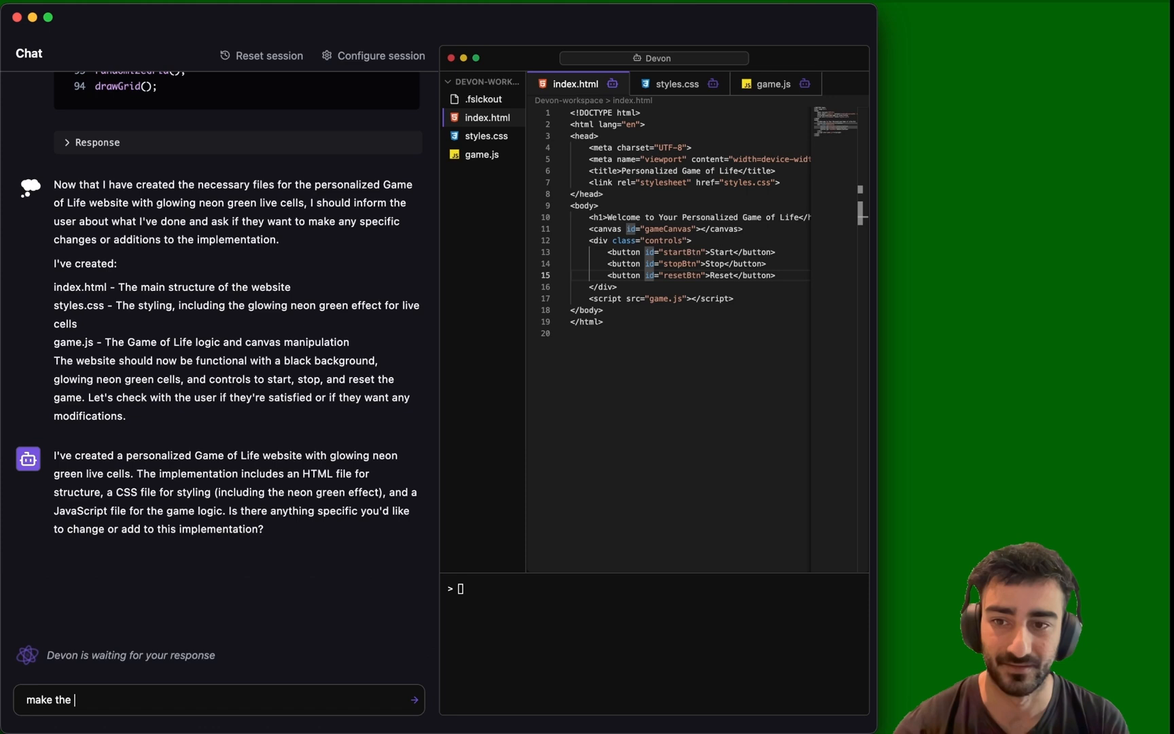
# Step: Send Devon a request for a full-screen game canvas with all buttons and headers removed
pyautogui.write('game canvas full')
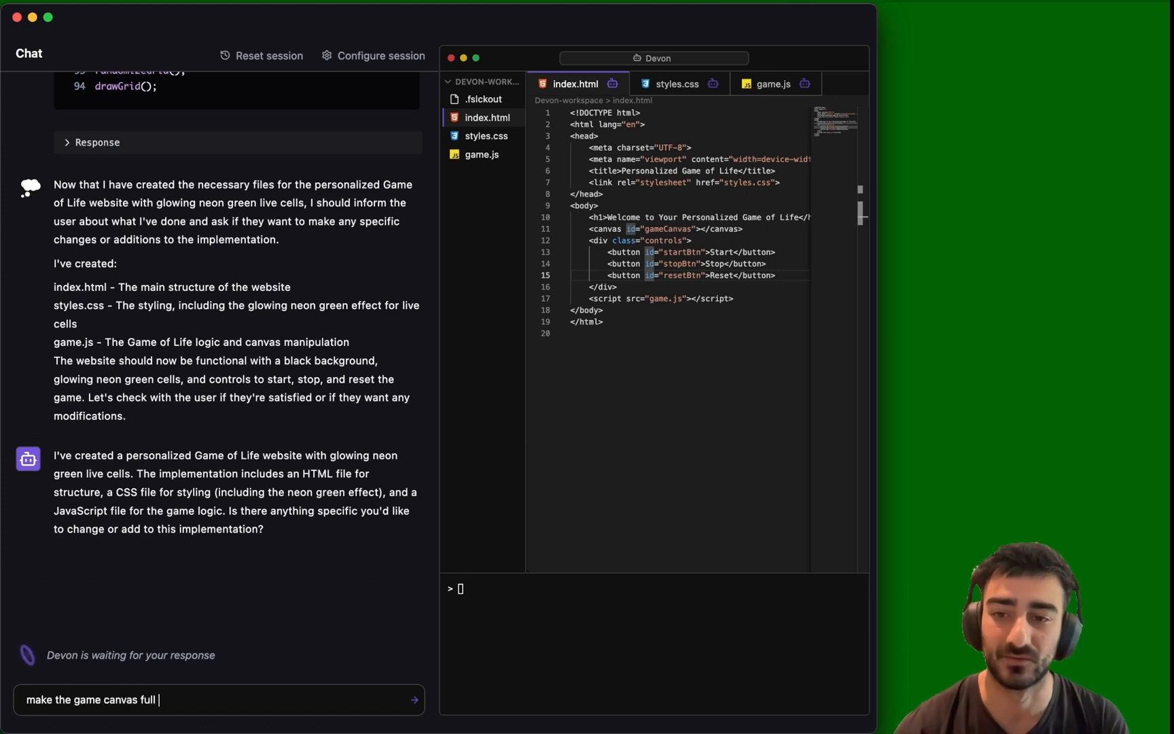
pyautogui.write('screen. remov')
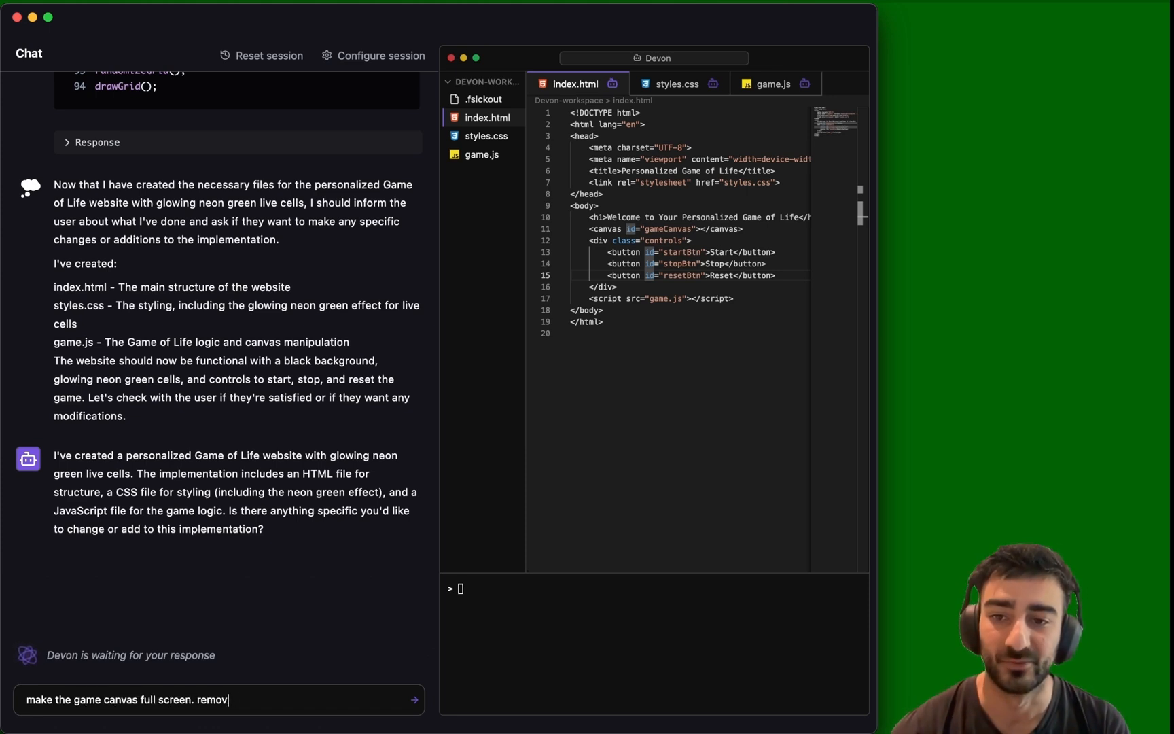
pyautogui.write('e all the buttons and headers. the game shoul')
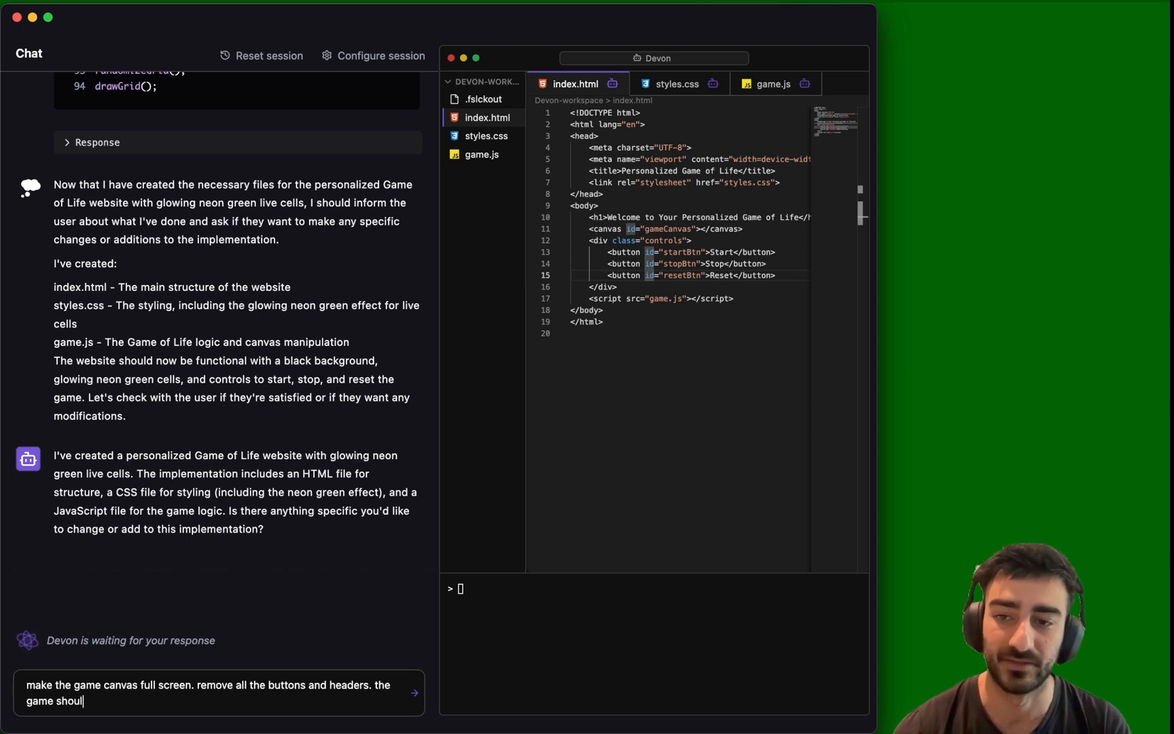
pyautogui.click(413, 693)
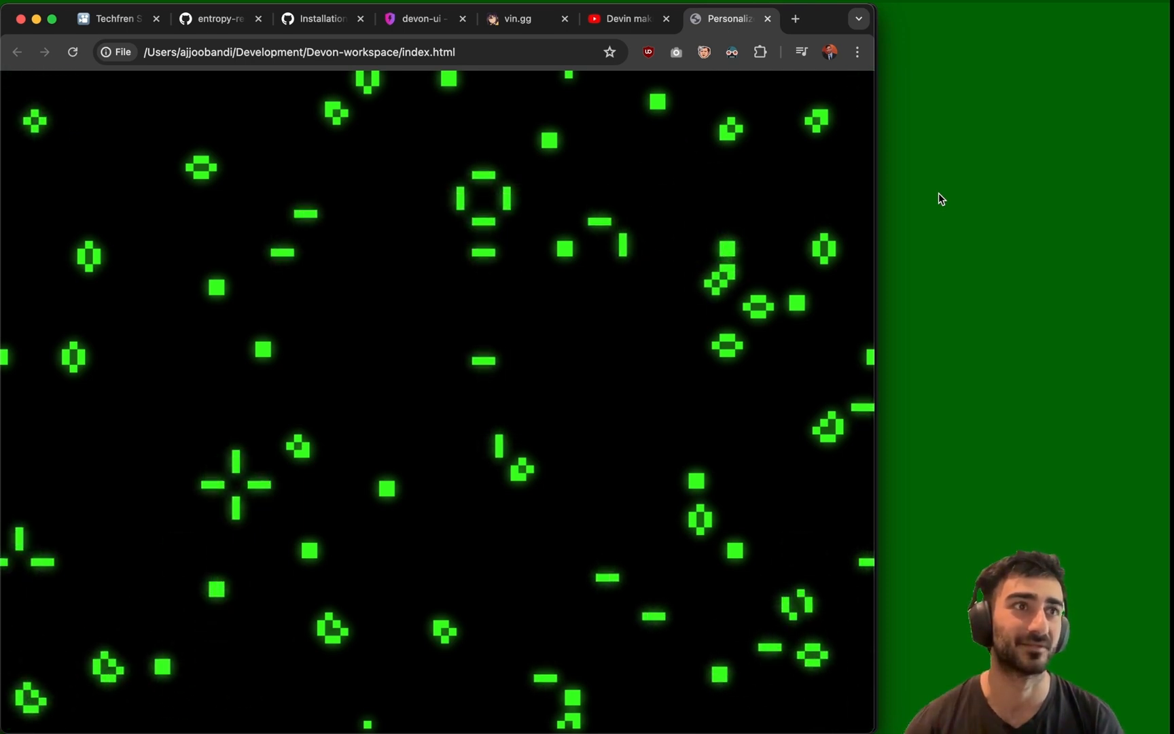
pyautogui.moveTo(632, 312)
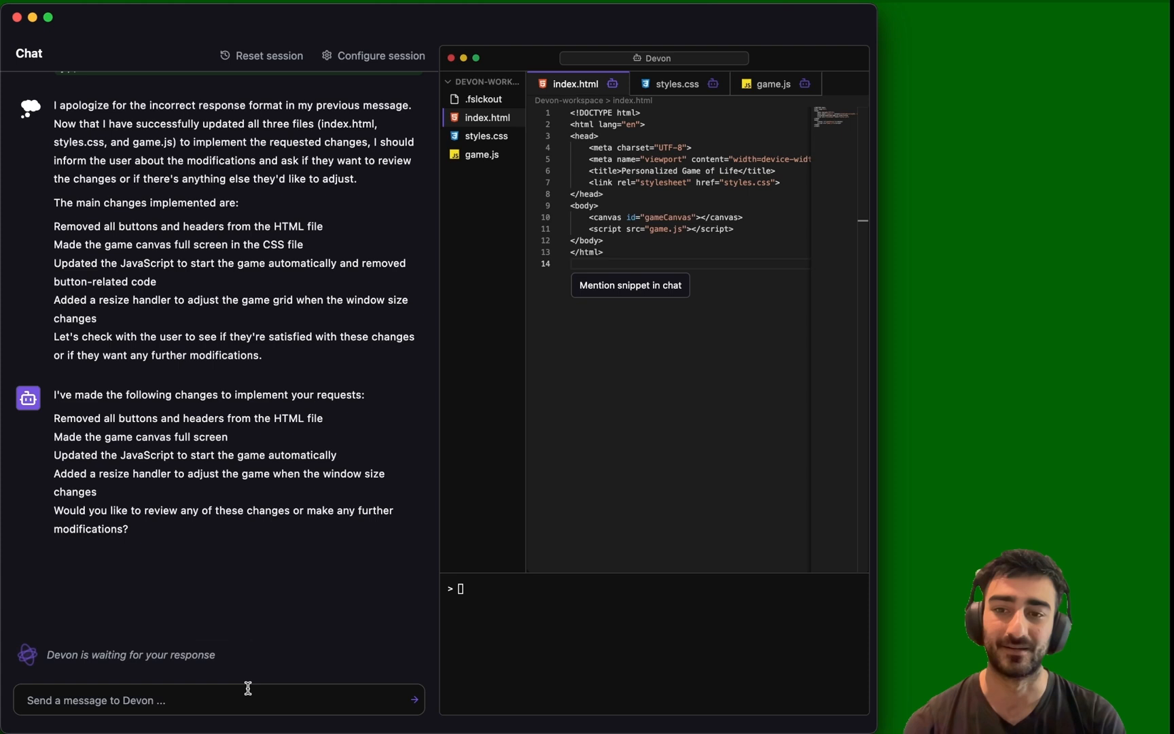
# Step: Ask Devon to make the initial configuration take the form of text
pyautogui.write('make the initial')
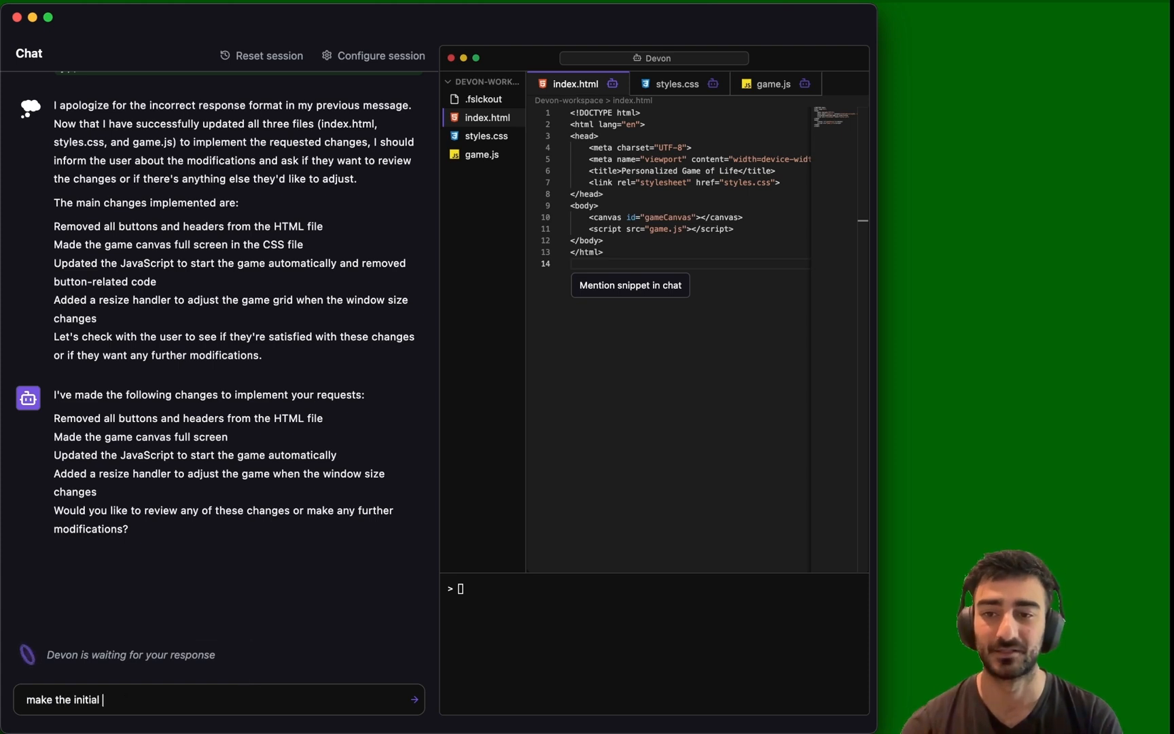
pyautogui.write('configuration to be')
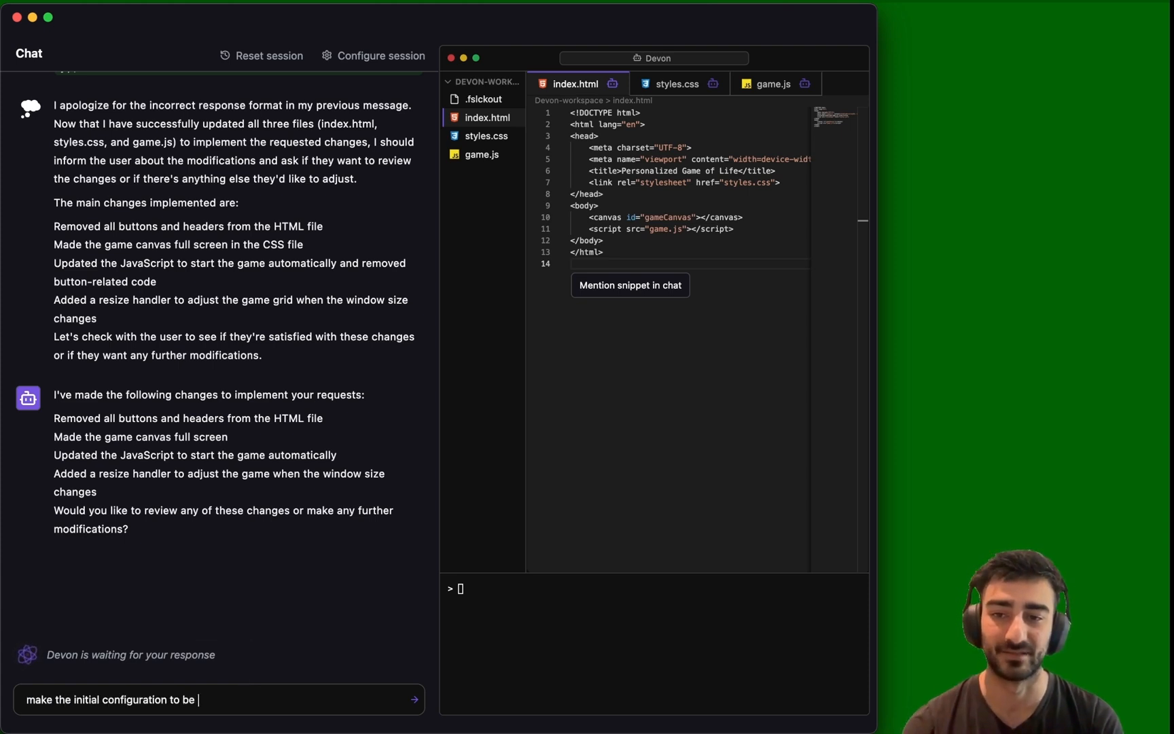
pyautogui.write('in')
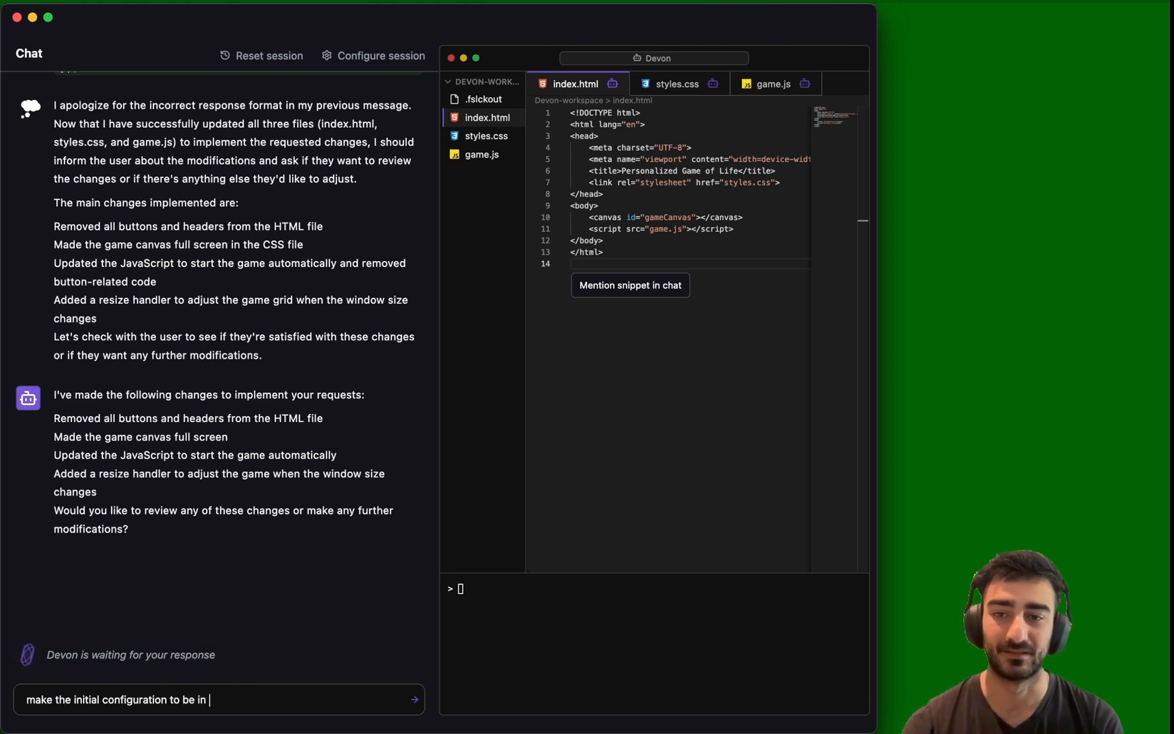
pyautogui.write('the form of te')
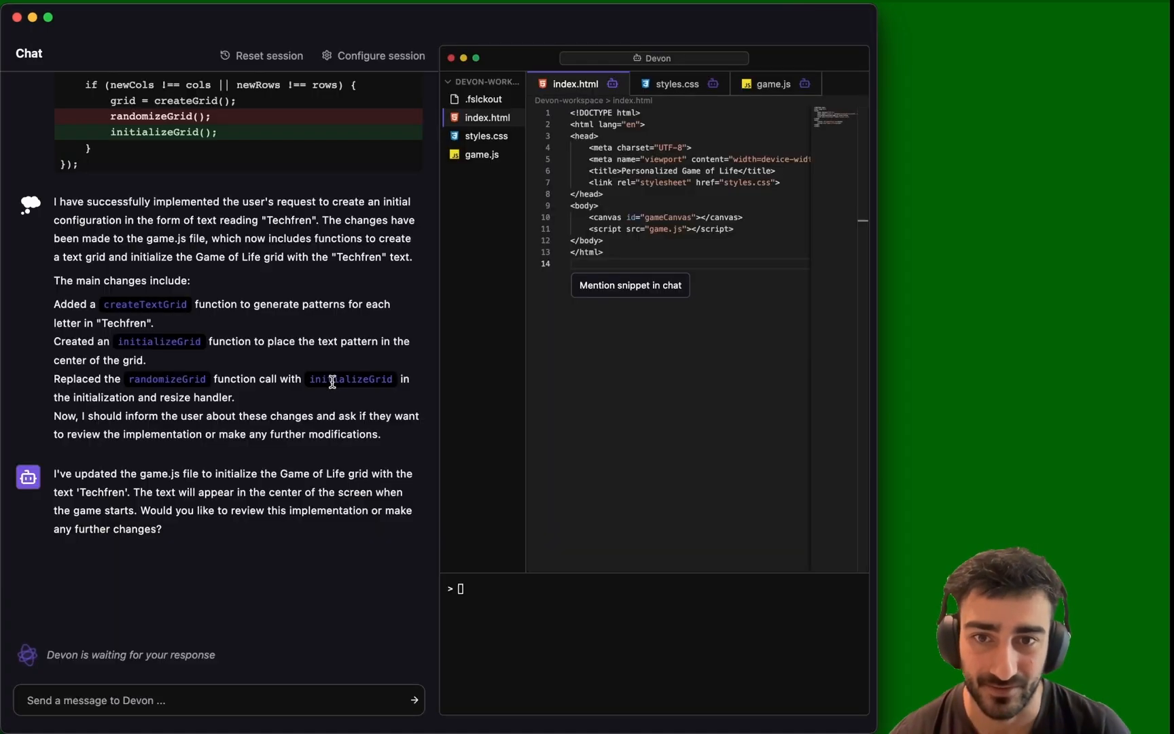
# Step: Ask Devon for a countdown timer before the game starts that takes 3 seconds
pyautogui.write('have a co')
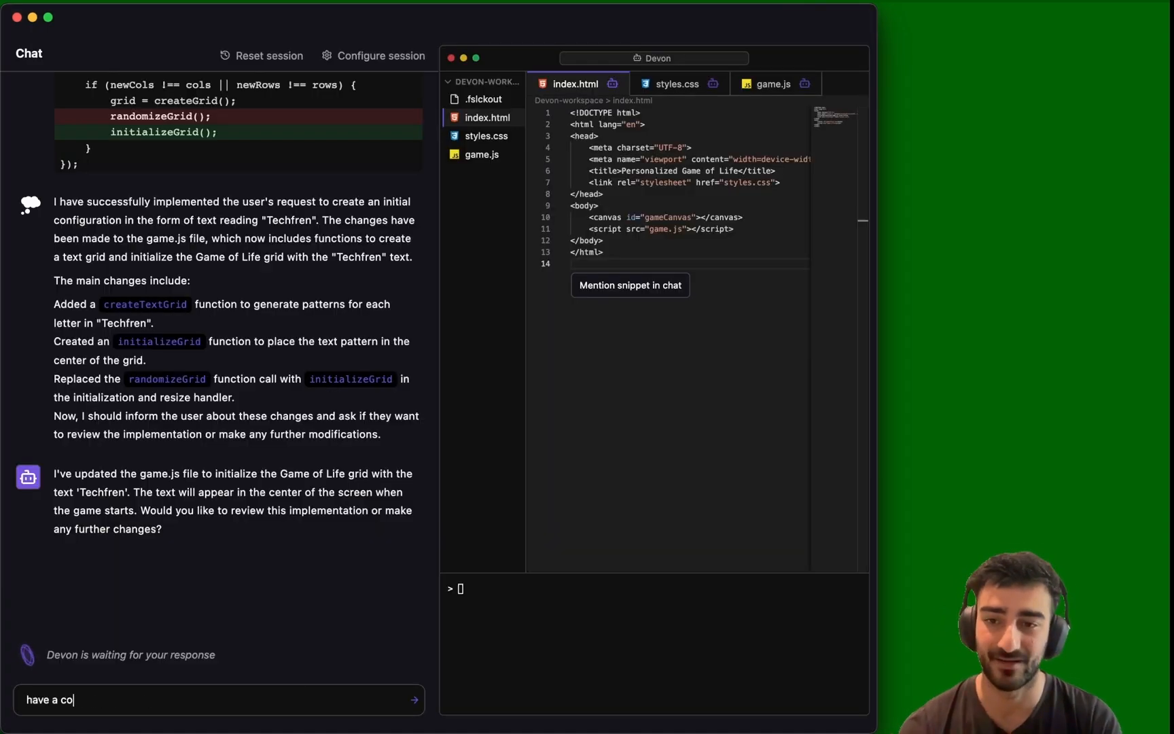
pyautogui.write('untdown timer be')
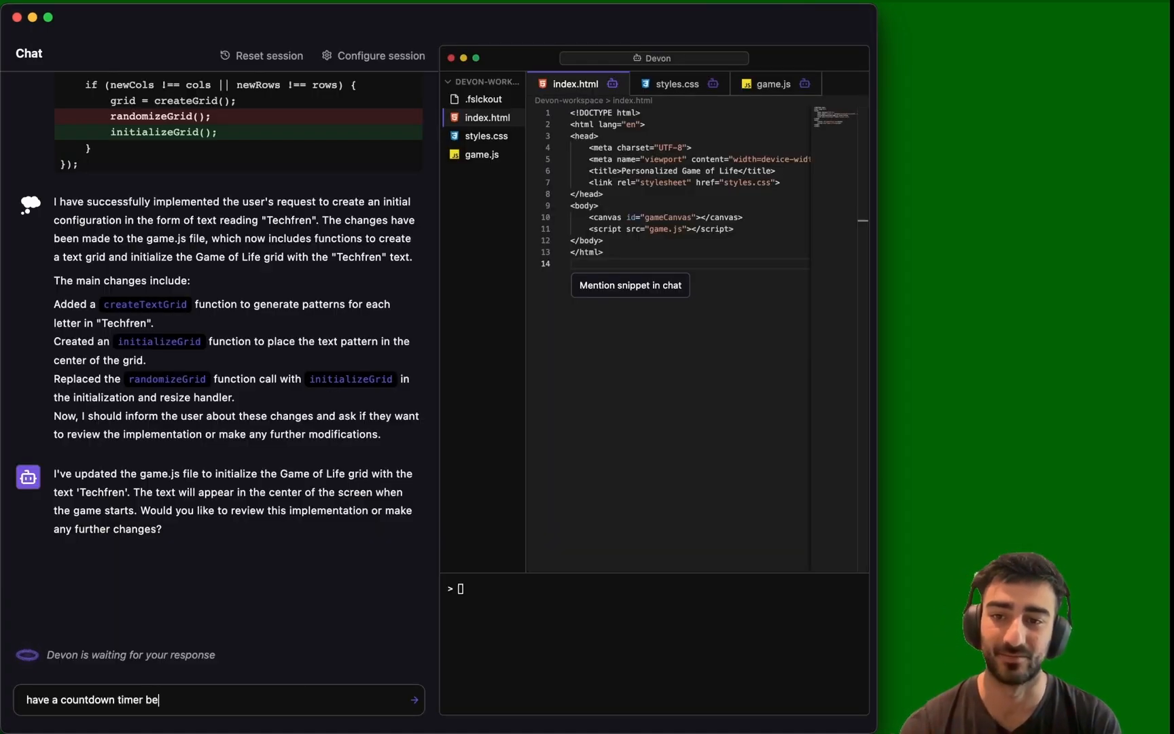
pyautogui.write('fore the game starts.')
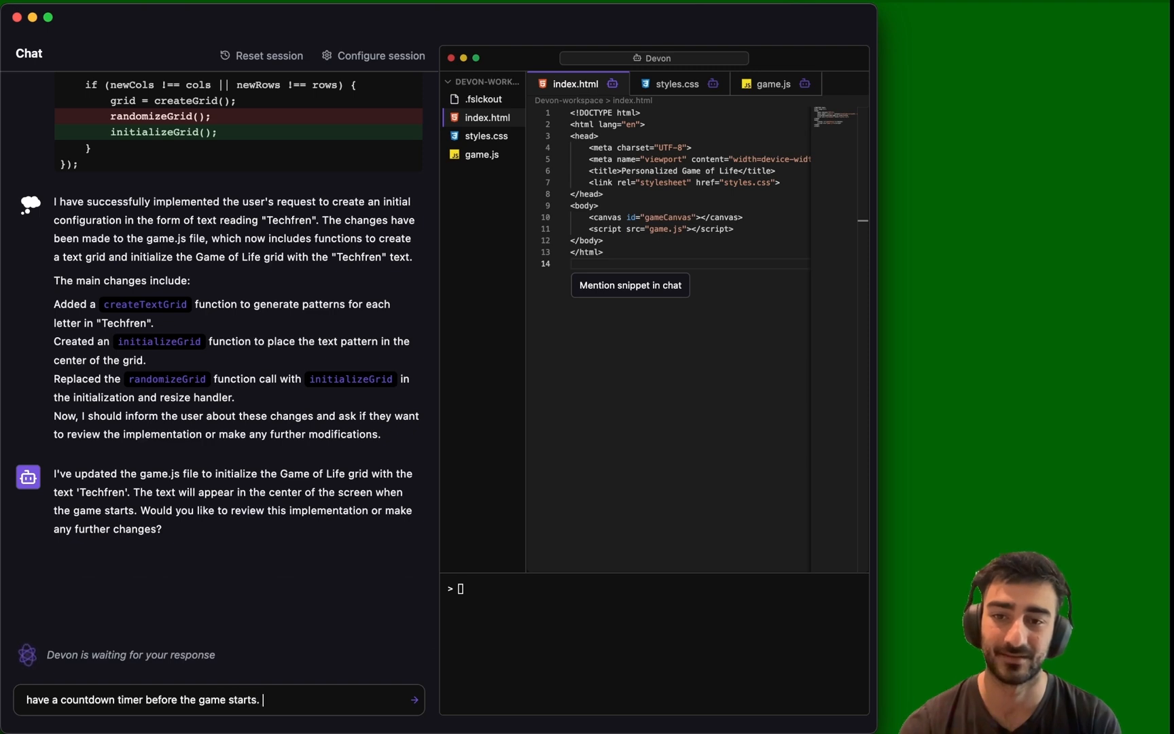
pyautogui.write('it should take 3 s')
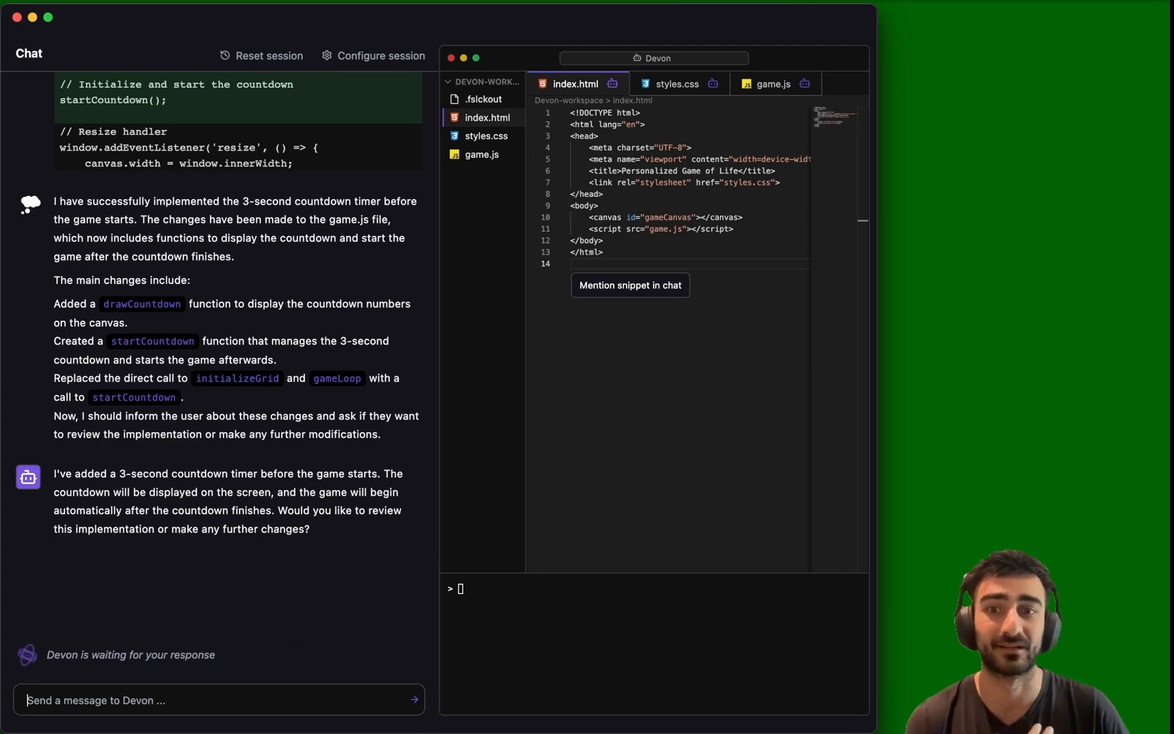
pyautogui.moveTo(141, 626)
pyautogui.write('during t')
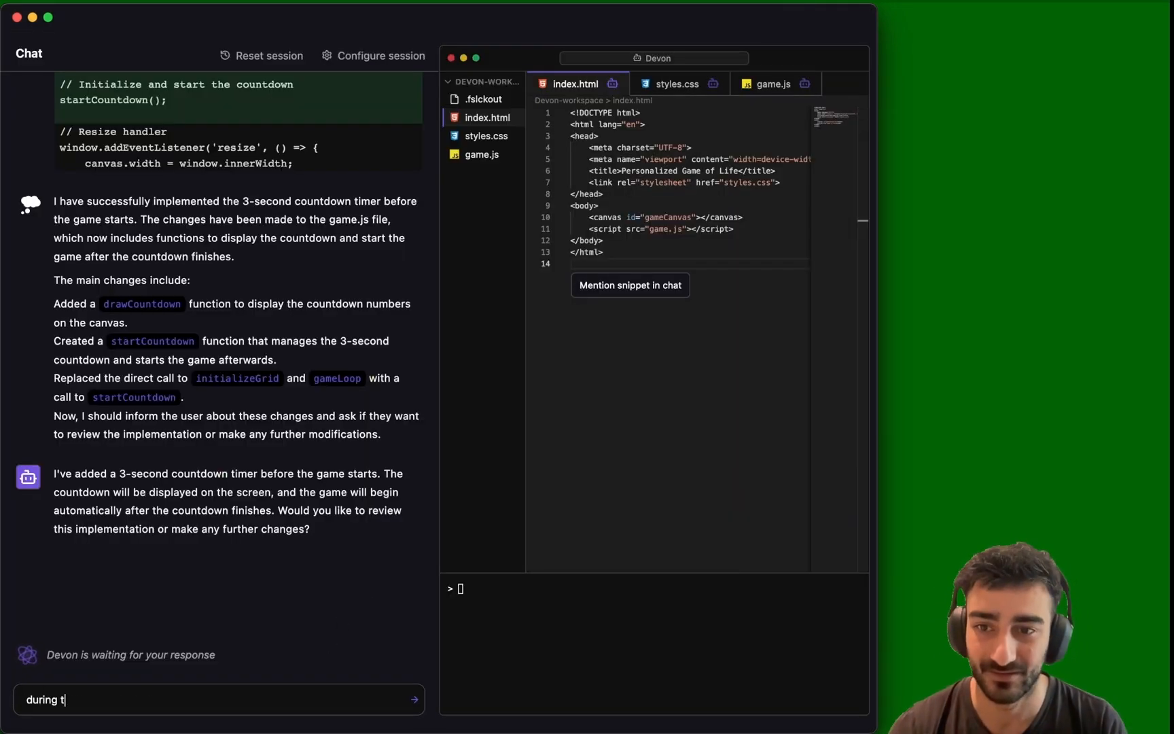
# Step: Tell Devon the initial configuration should stay visible during the countdown
pyautogui.write('he countdown, the')
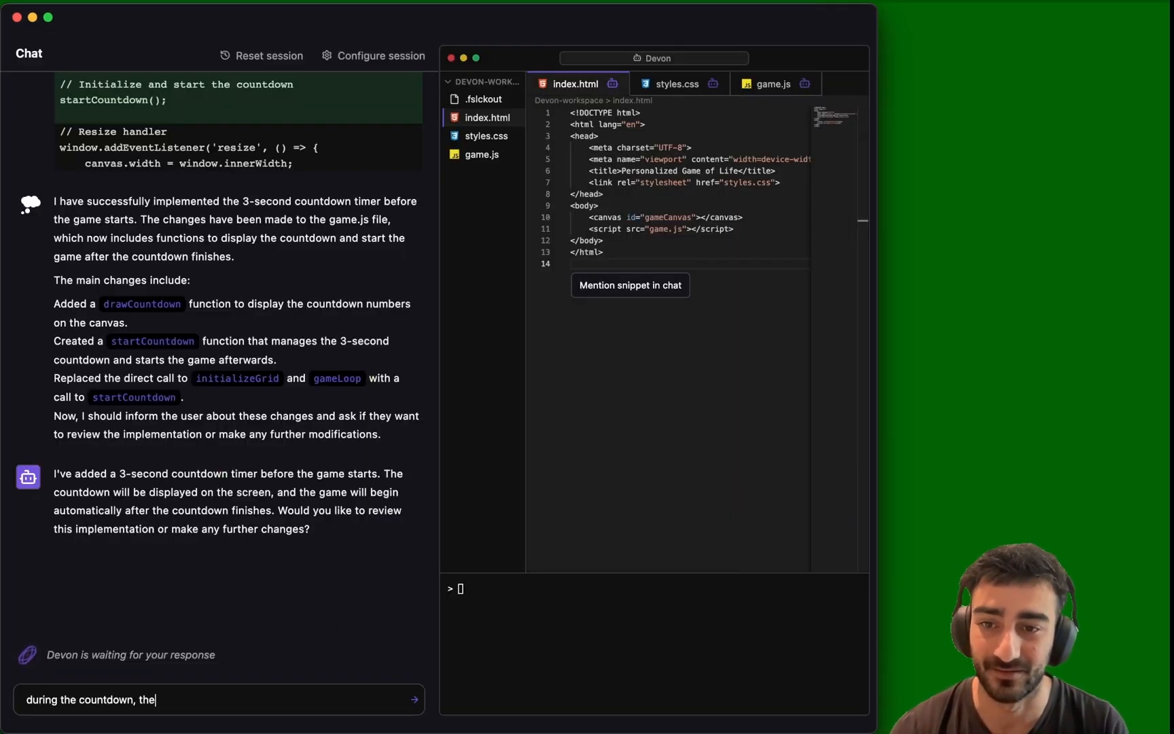
pyautogui.write('inital config')
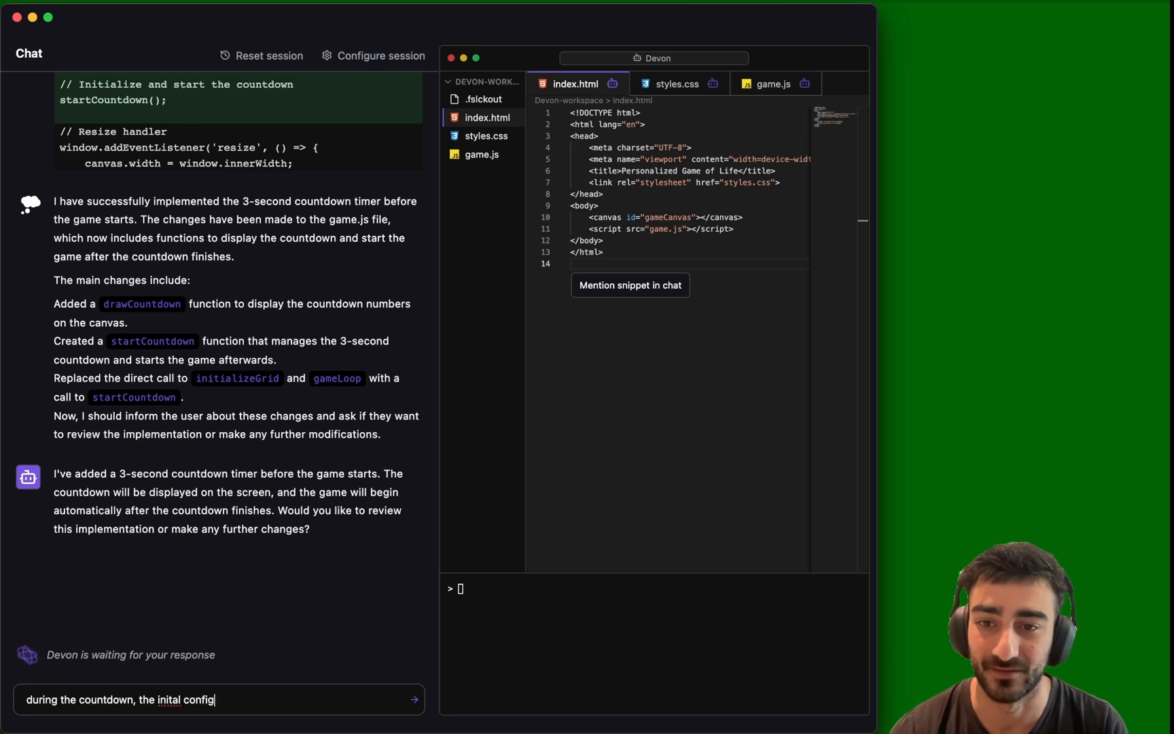
pyautogui.write('guration should be visi')
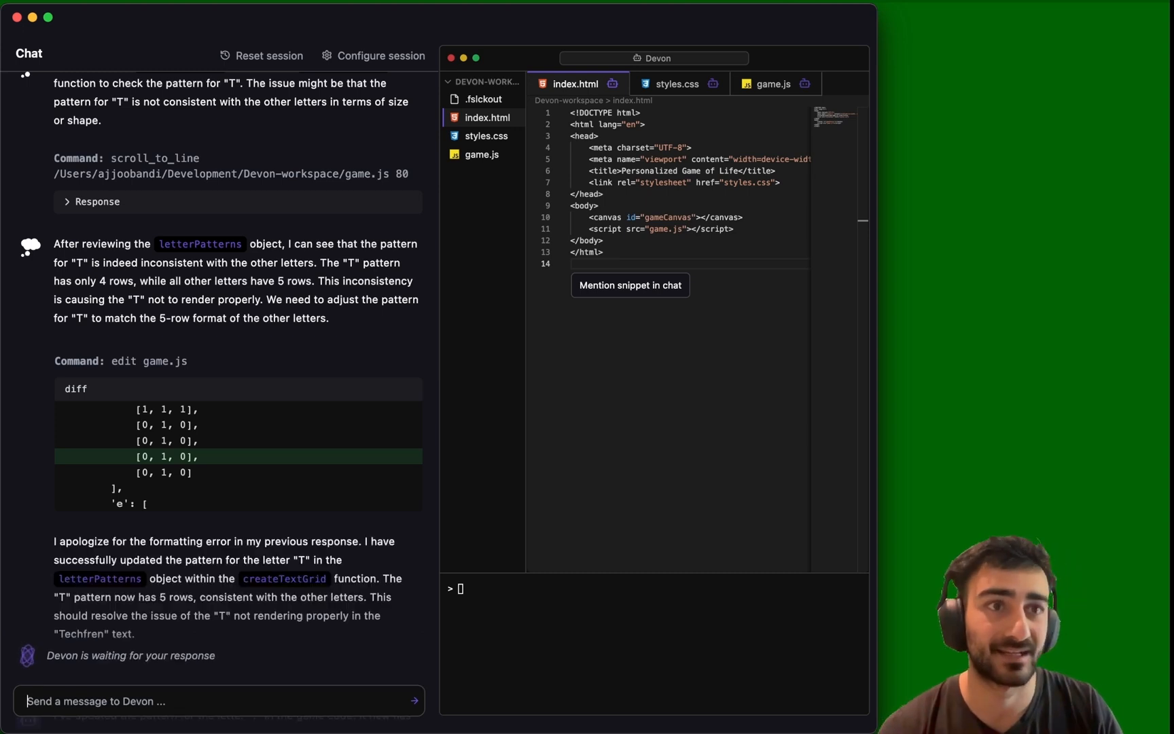
# Step: Review Devon's letterPatterns edit fixing the letter T to five rows in game.js
pyautogui.scroll(-3)
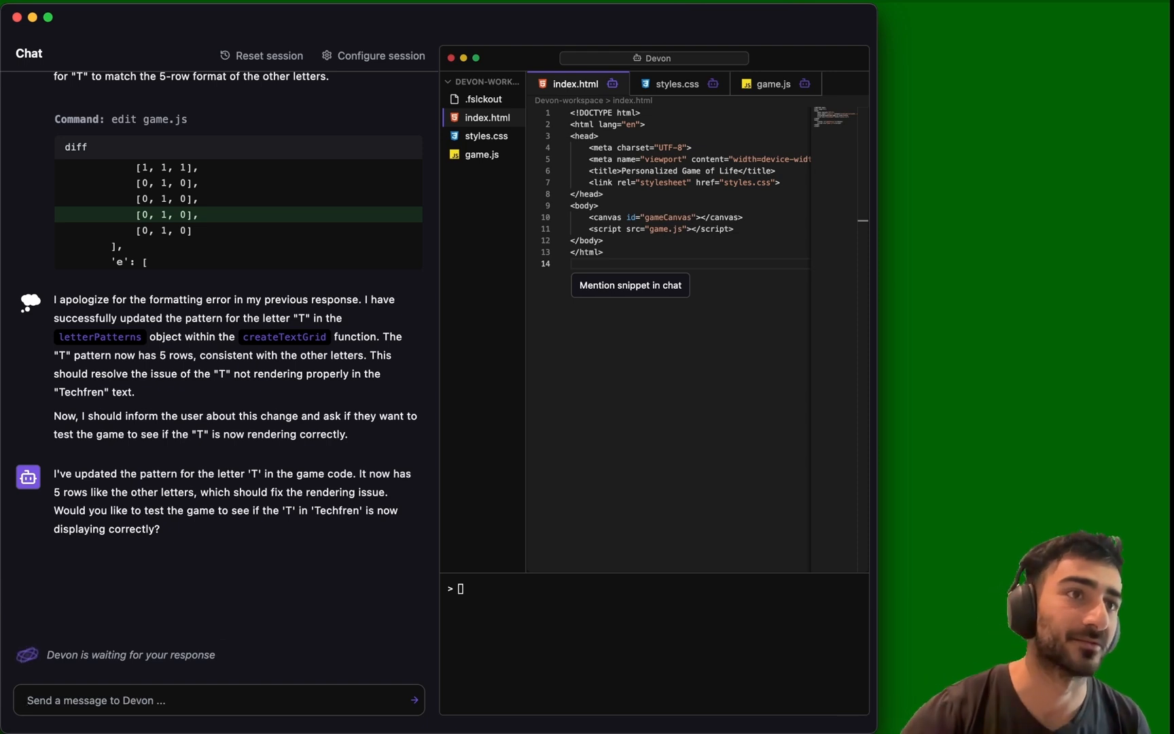
pyautogui.click(672, 84)
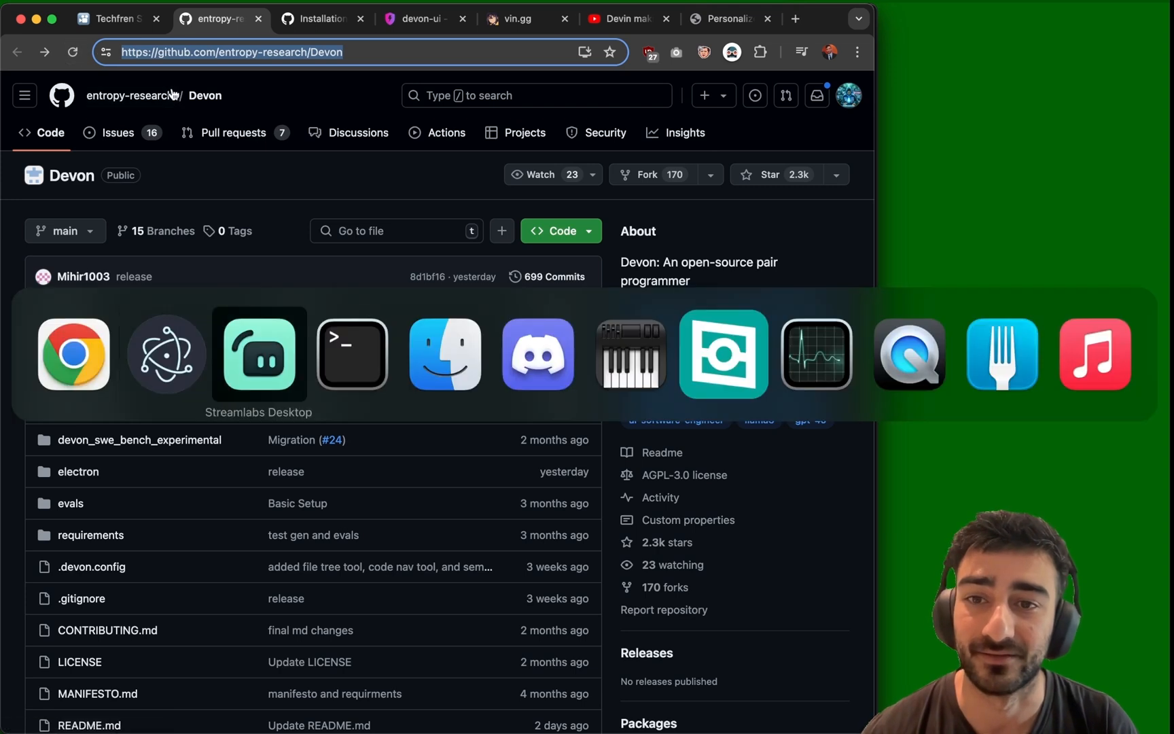
# Step: Bring the Devon-workspace Terminal forward to paste the Devon GitHub repository URL
pyautogui.click(350, 355)
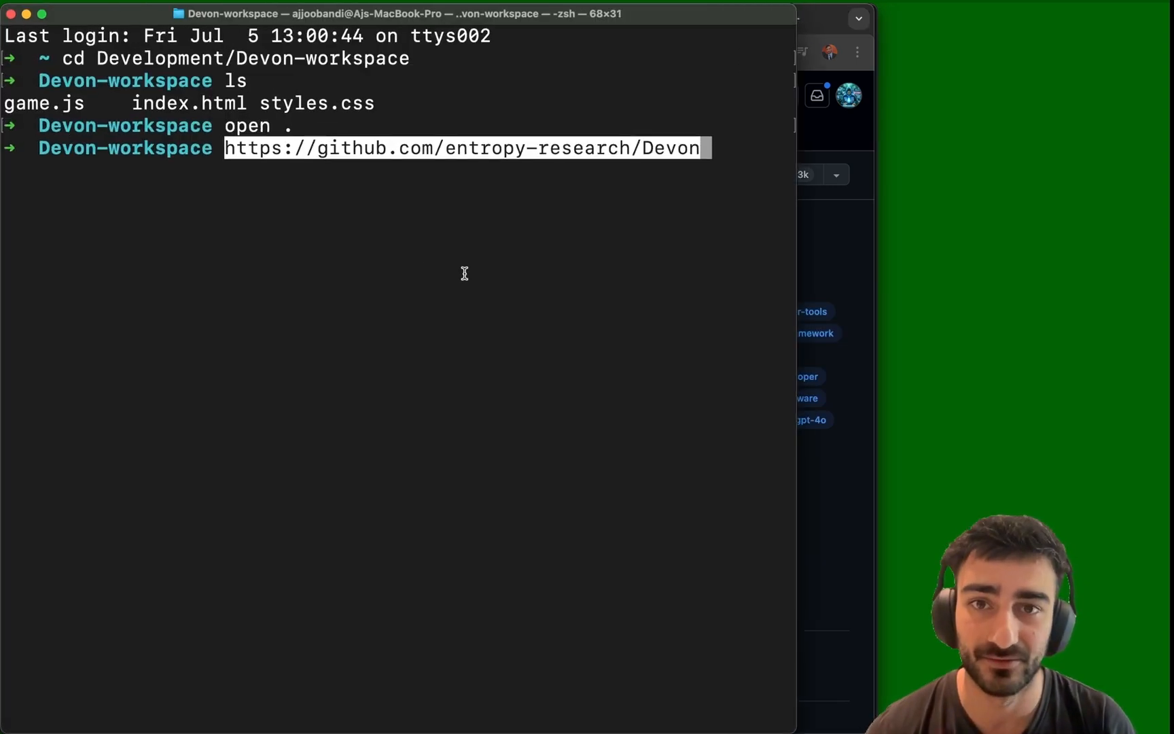